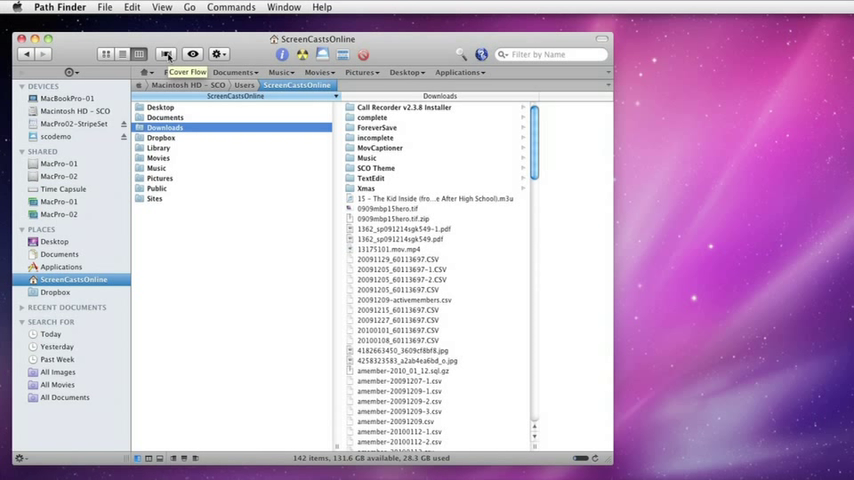
Try Cover Flow and column views on the folder, then return to the plain listing
{"action": "left_click", "coordinate": [166, 54]}
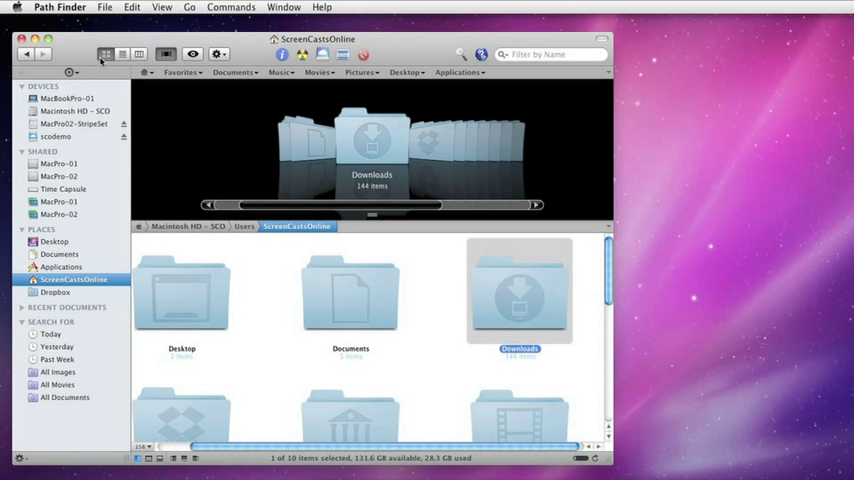
{"action": "left_click", "coordinate": [122, 52]}
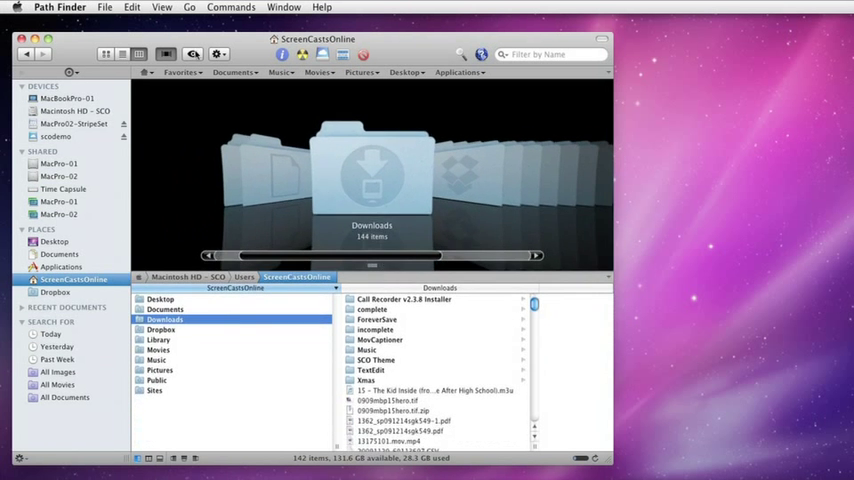
{"action": "left_click", "coordinate": [104, 54]}
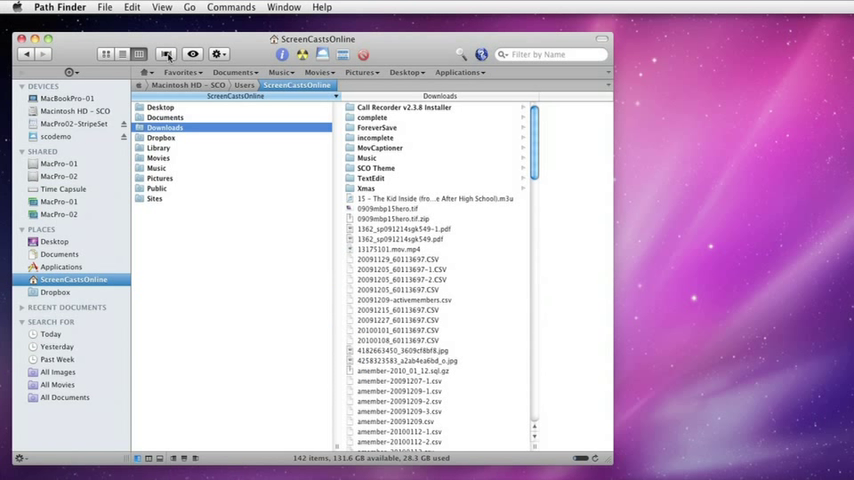
{"action": "left_click", "coordinate": [192, 54]}
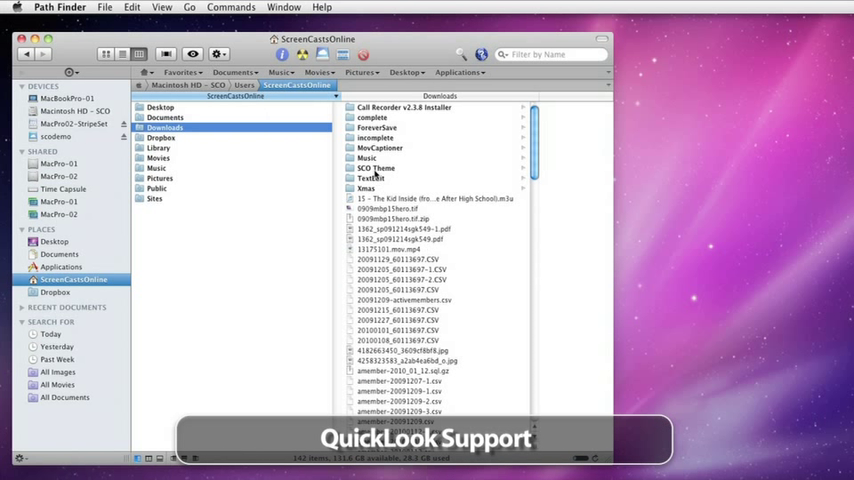
Open the SCO Theme folder in Downloads and Quick Look the SCO chapter mark audio file
{"action": "left_click", "coordinate": [376, 168]}
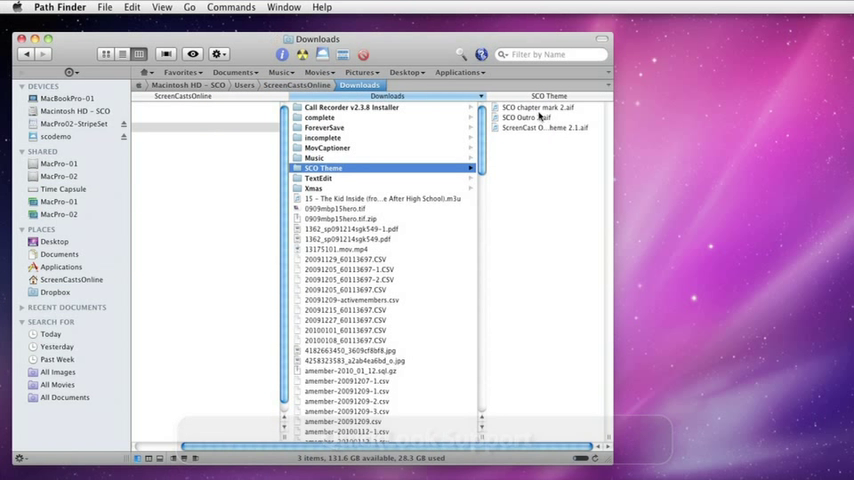
{"action": "left_click", "coordinate": [548, 108]}
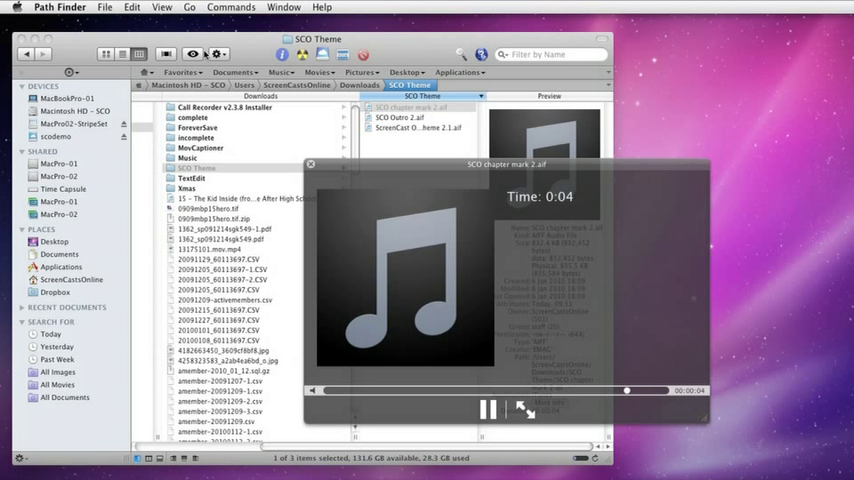
{"action": "left_click", "coordinate": [488, 408]}
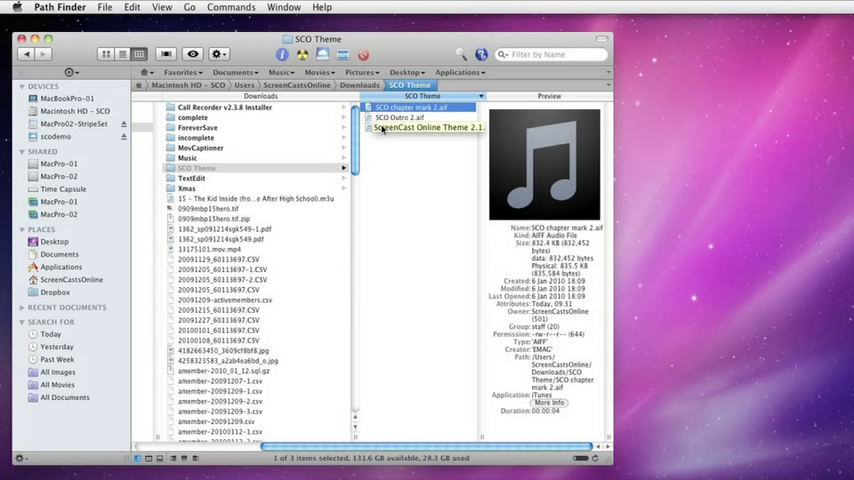
Show the Get Info window for the SCO chapter mark 2 .aif file
{"action": "left_click", "coordinate": [218, 54]}
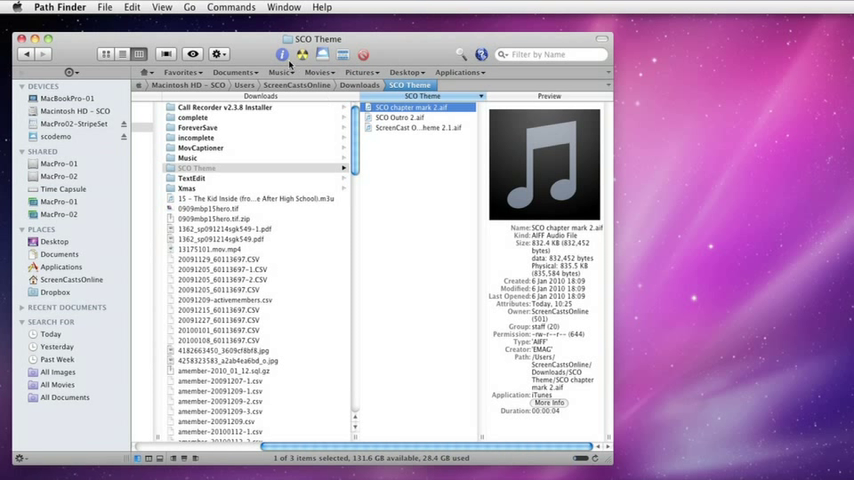
{"action": "left_click", "coordinate": [282, 54]}
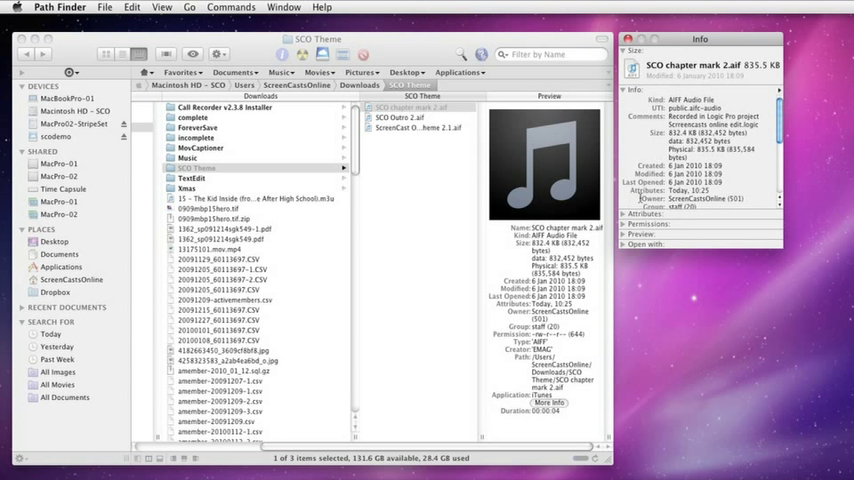
{"action": "left_click", "coordinate": [624, 212]}
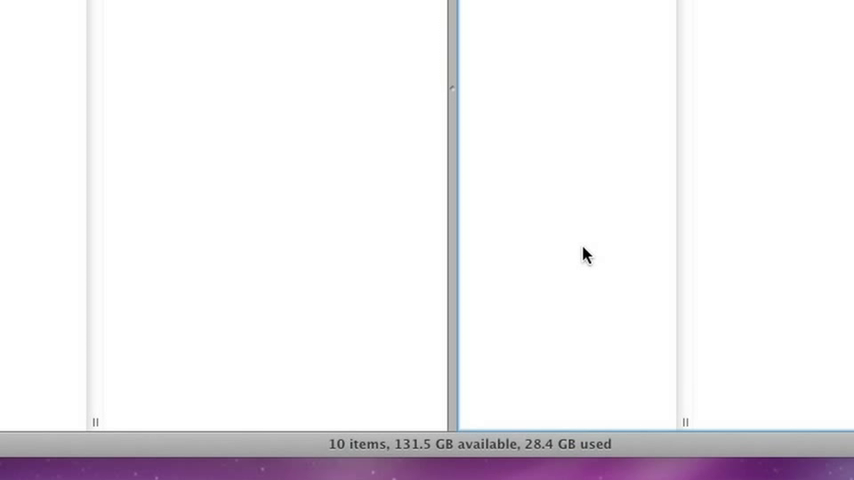
{"action": "mouse_move", "coordinate": [448, 256]}
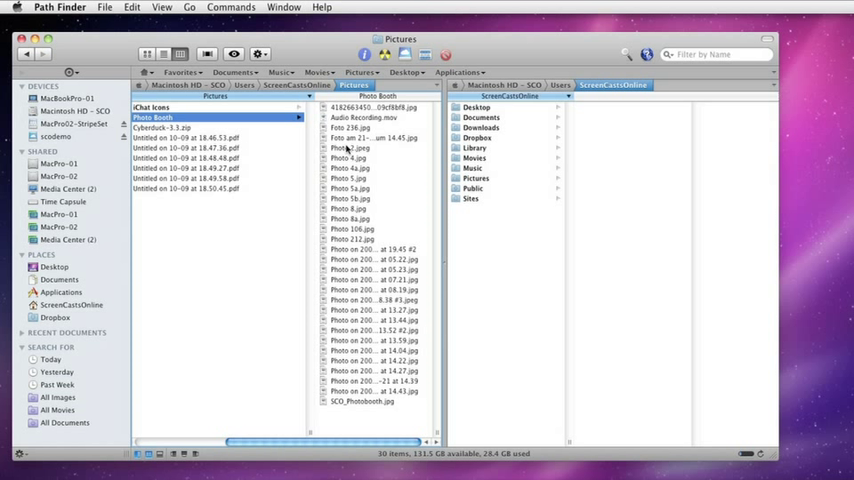
{"action": "mouse_move", "coordinate": [332, 156]}
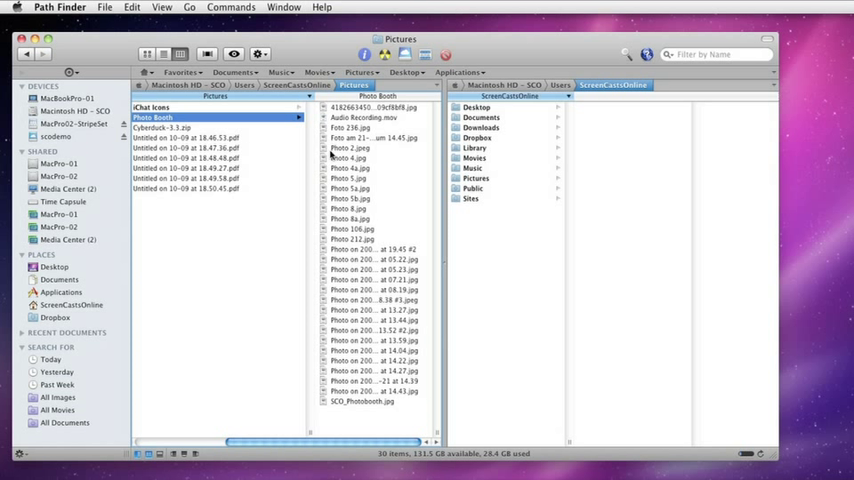
{"action": "mouse_move", "coordinate": [96, 136]}
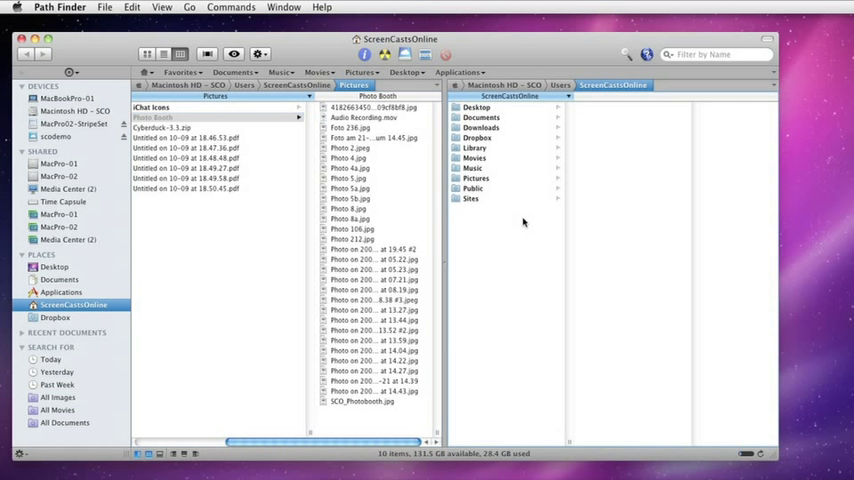
Point the second pane at MacPro02-Stripeset and open its Transfer folder
{"action": "left_click", "coordinate": [70, 122]}
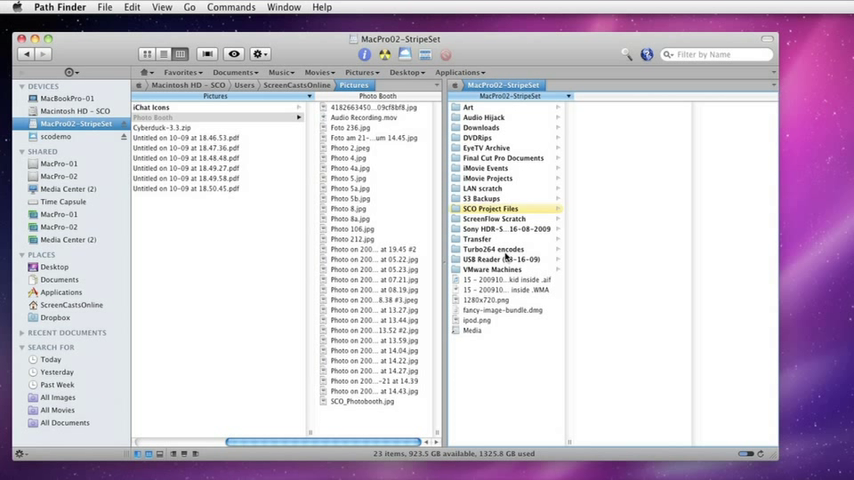
{"action": "left_click", "coordinate": [478, 238]}
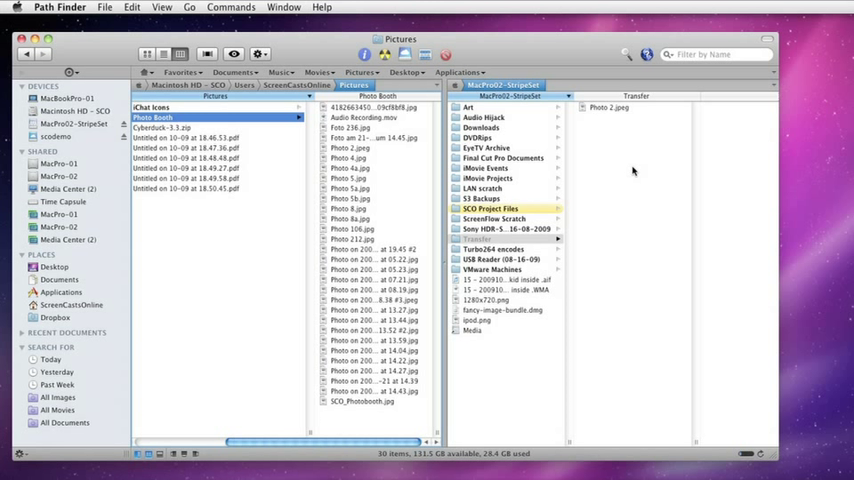
{"action": "mouse_move", "coordinate": [628, 172]}
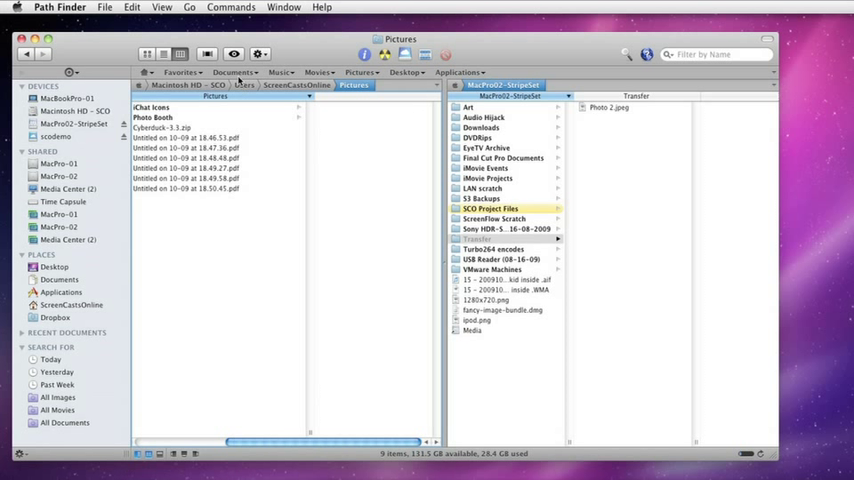
Show the Photo Booth pictures with a Cover Flow strip in the first pane
{"action": "left_click", "coordinate": [208, 52]}
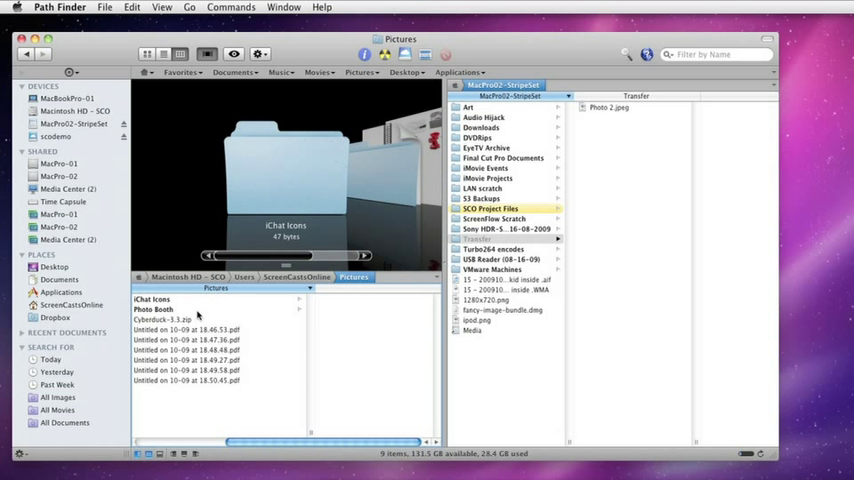
{"action": "left_click", "coordinate": [152, 308]}
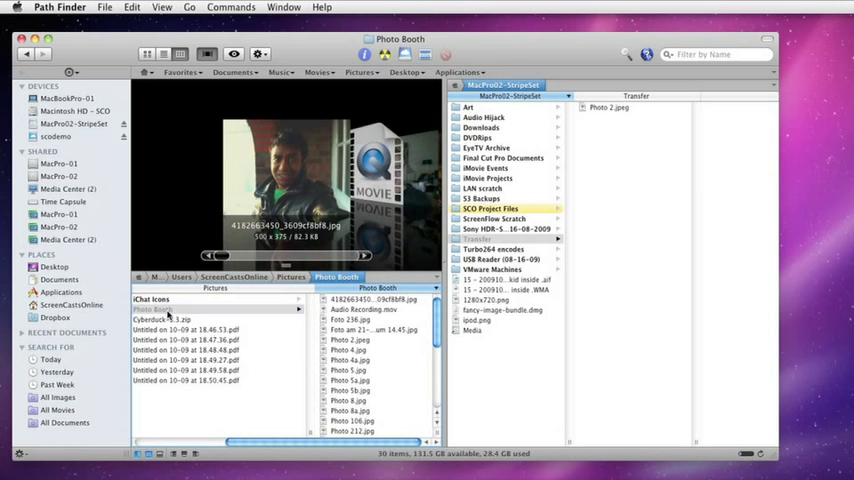